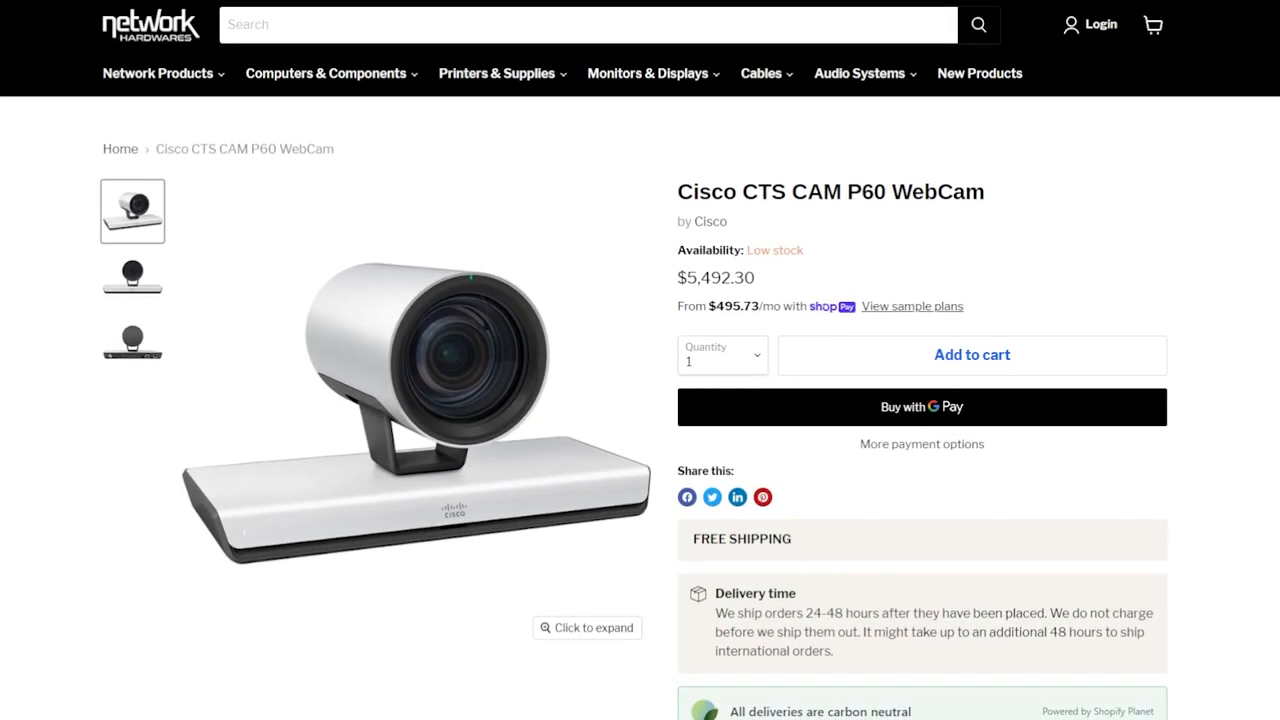
scroll("up", 3)
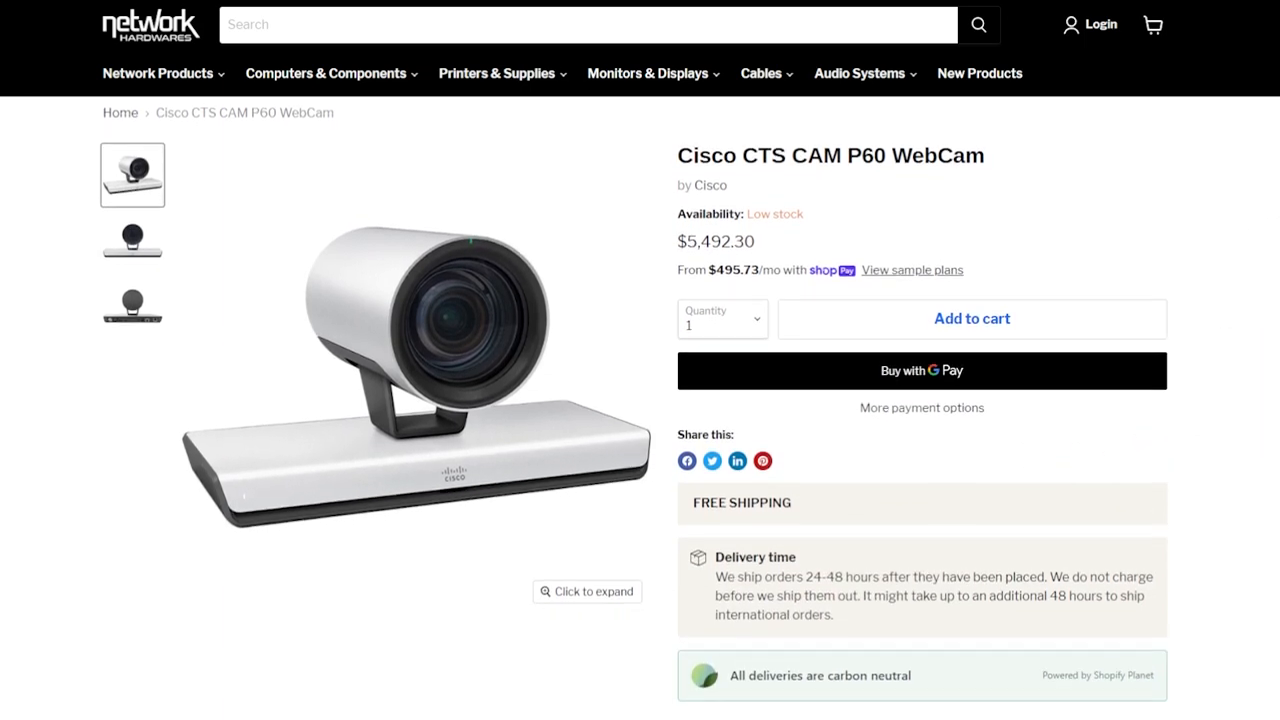